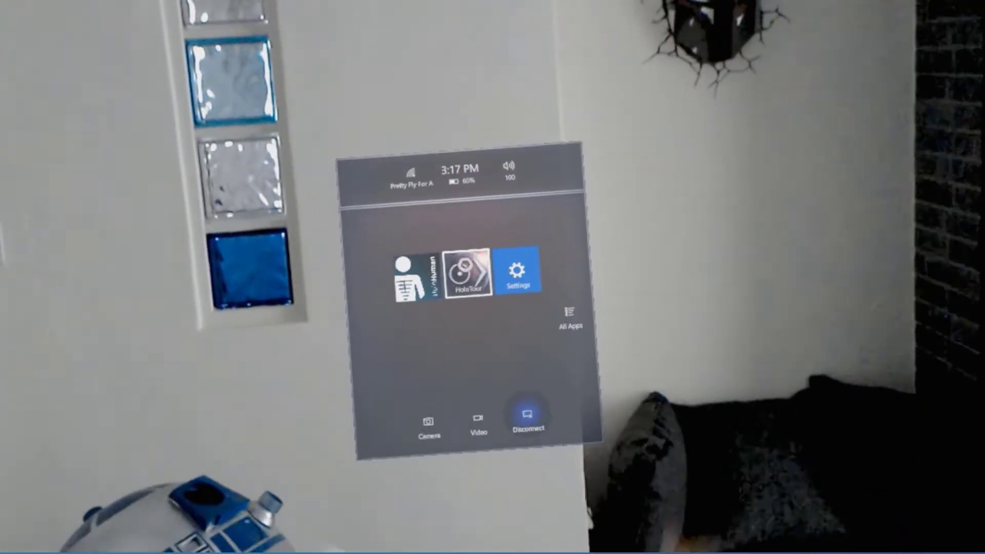
Place the HoloTour app tile with its globe on the wall from Start
{"action": "left_click", "coordinate": [468, 270]}
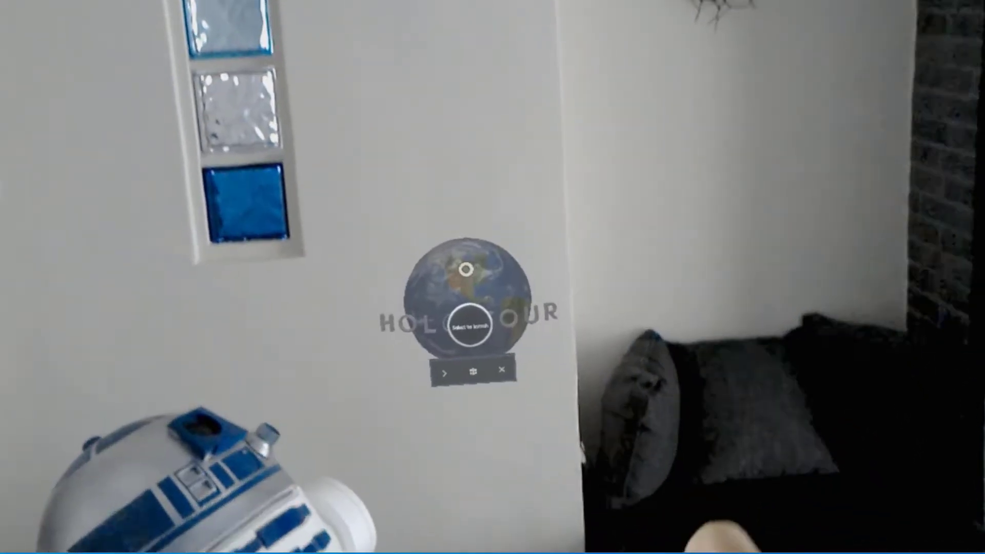